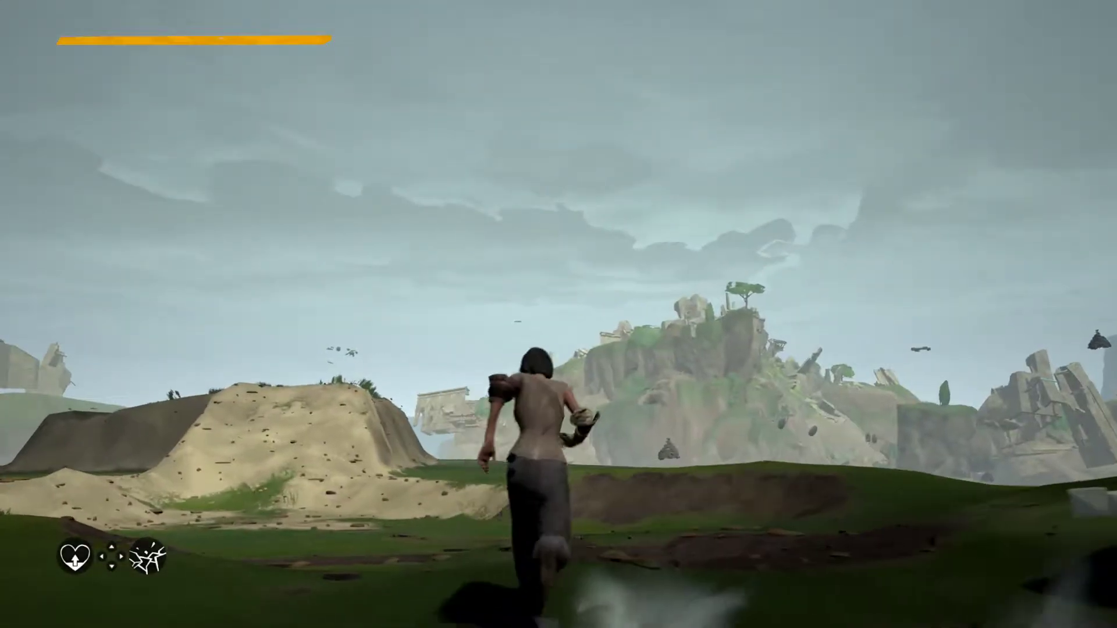
Capture a Steam screenshot of the character leaping on the dark hill.
key("w")
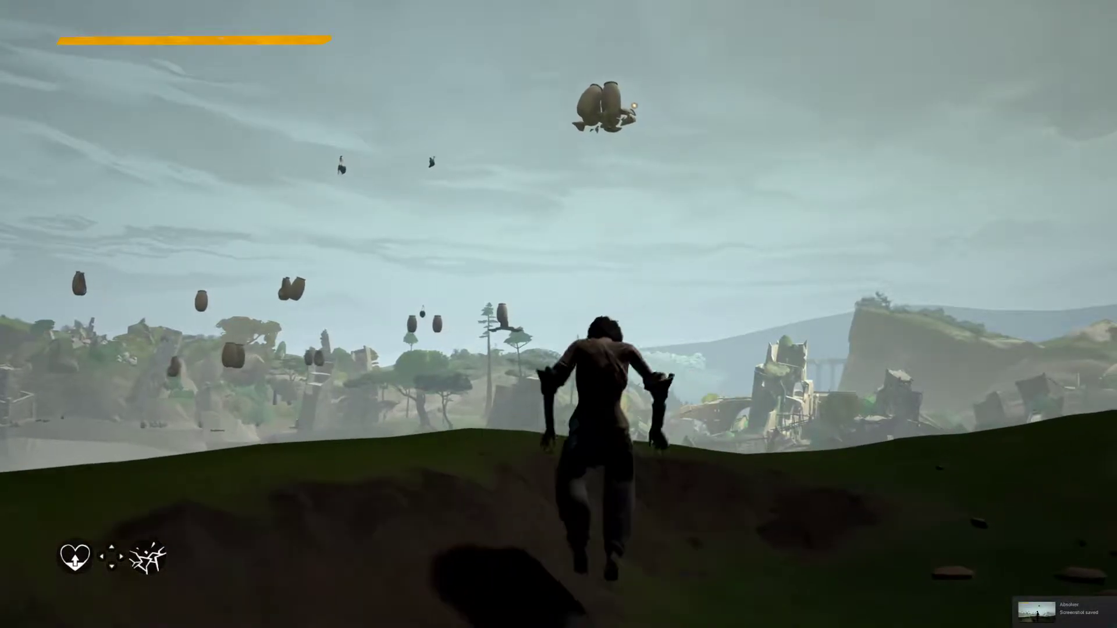
Upload the screenshot to Steam Cloud via the Screenshot Uploader with caption 'no glitches'.
key("shift+tab")
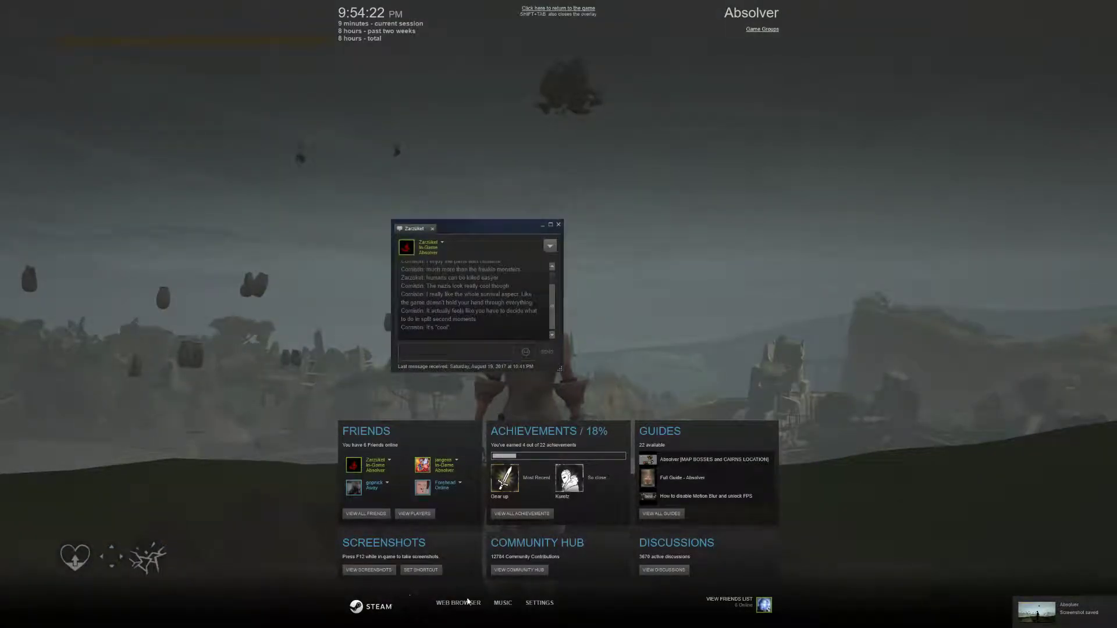
left_click(538, 602)
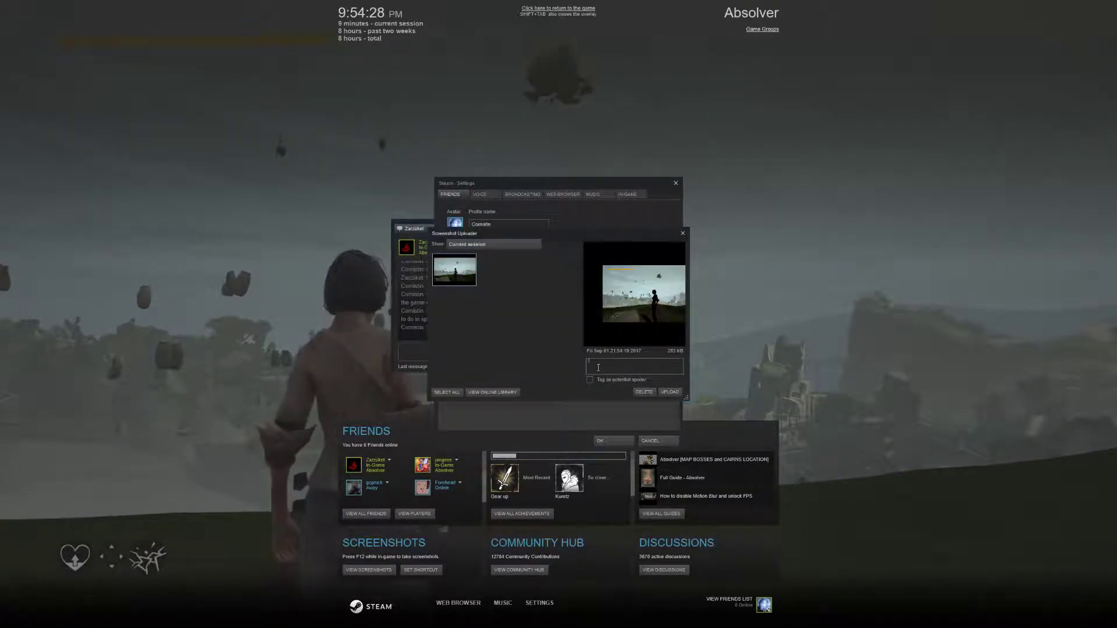
type("no glitches")
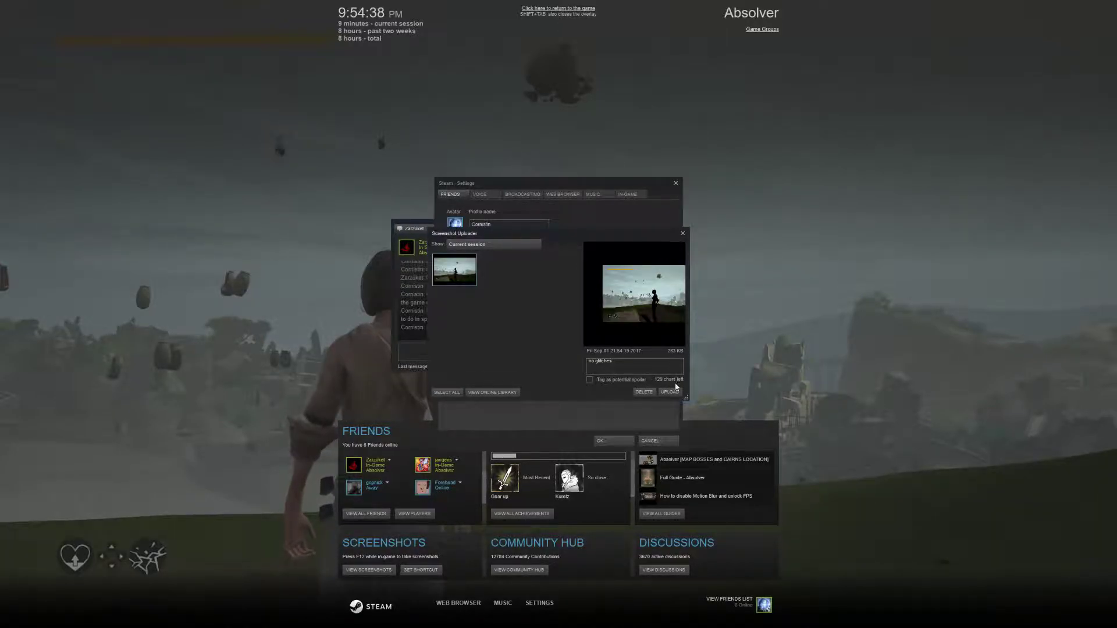
left_click(667, 391)
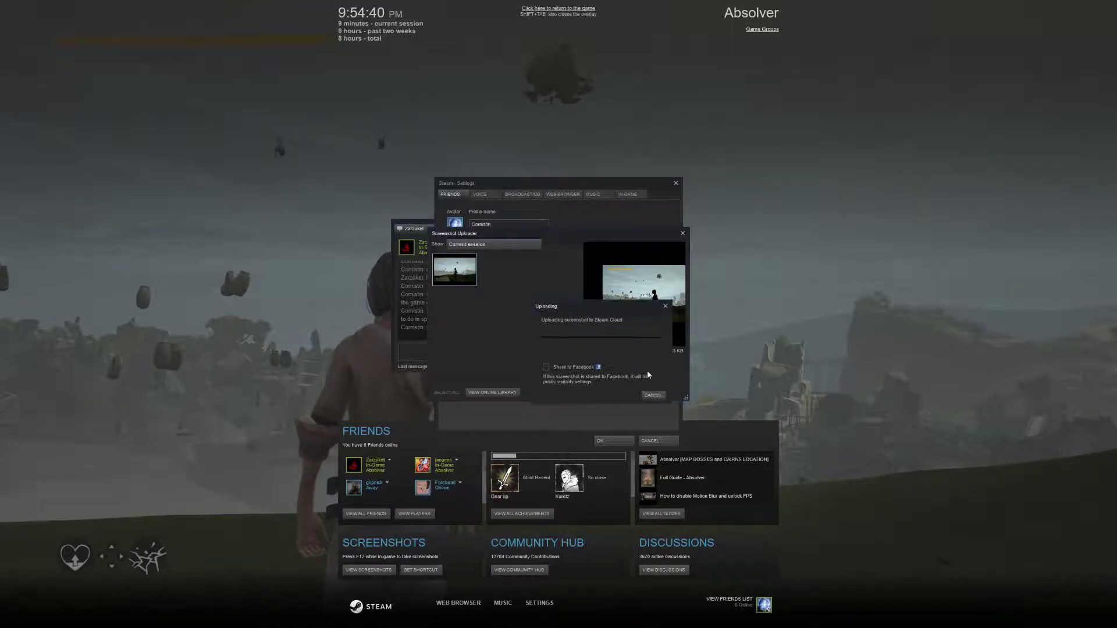